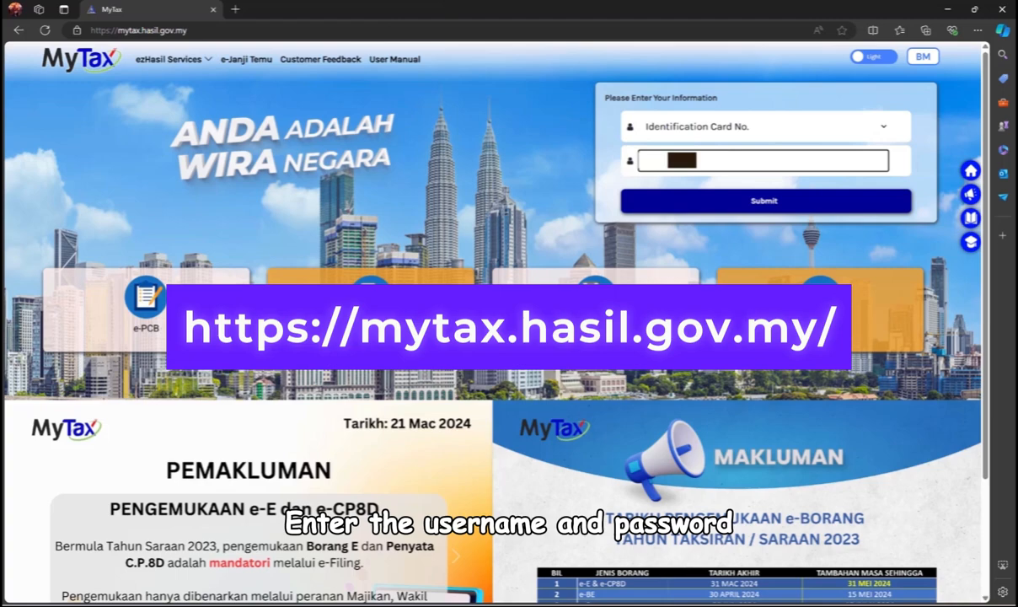
Step: Submit the identification card number and log in to MyTax with the password
click(764, 200)
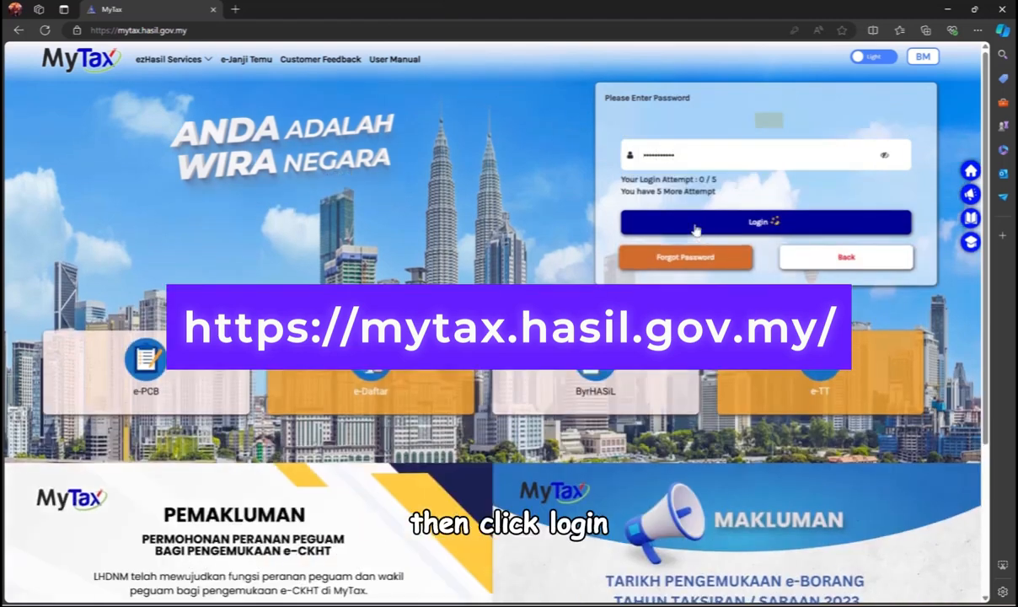
click(766, 222)
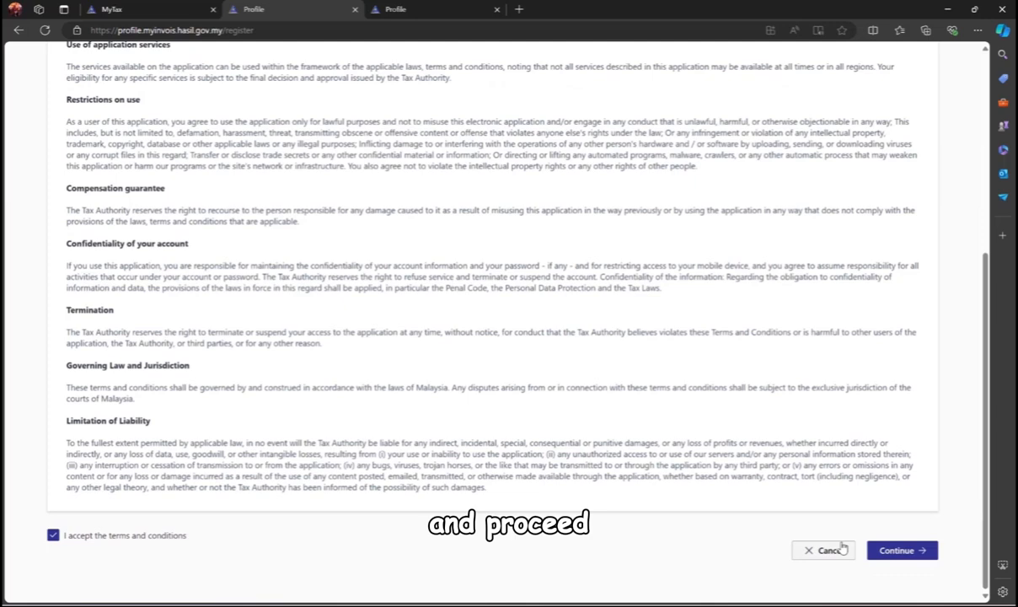
Step: Accept the terms and fill the taxpayer profile with country Malaysia and state Selangor
click(901, 549)
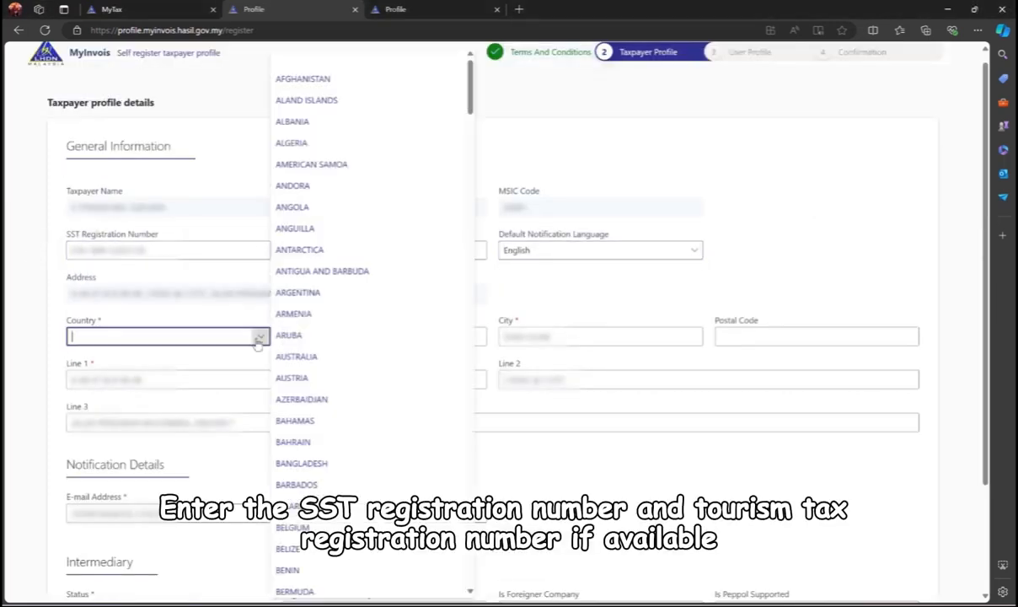
click(167, 336)
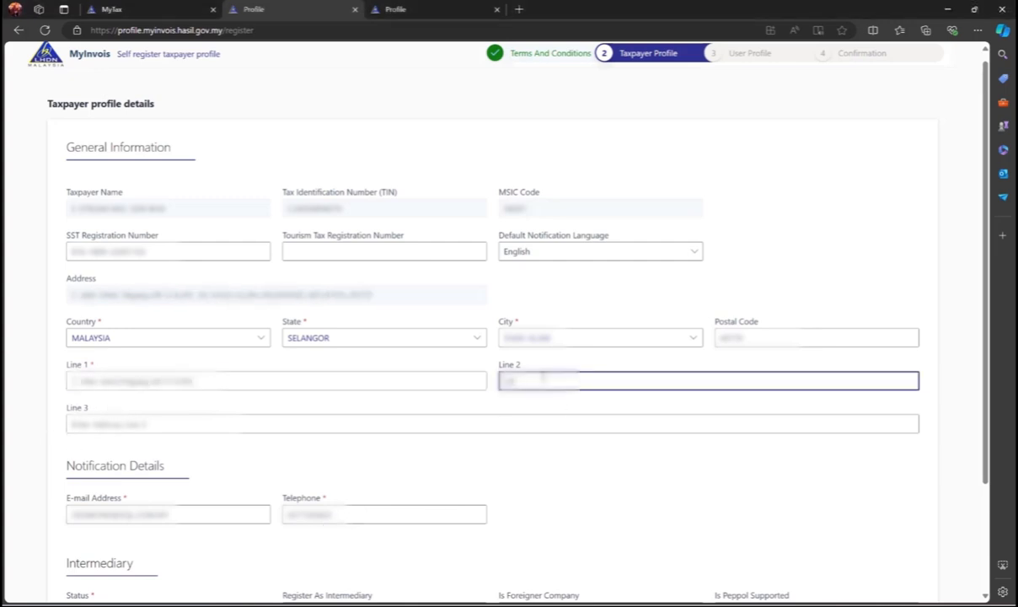
scroll(down, 3)
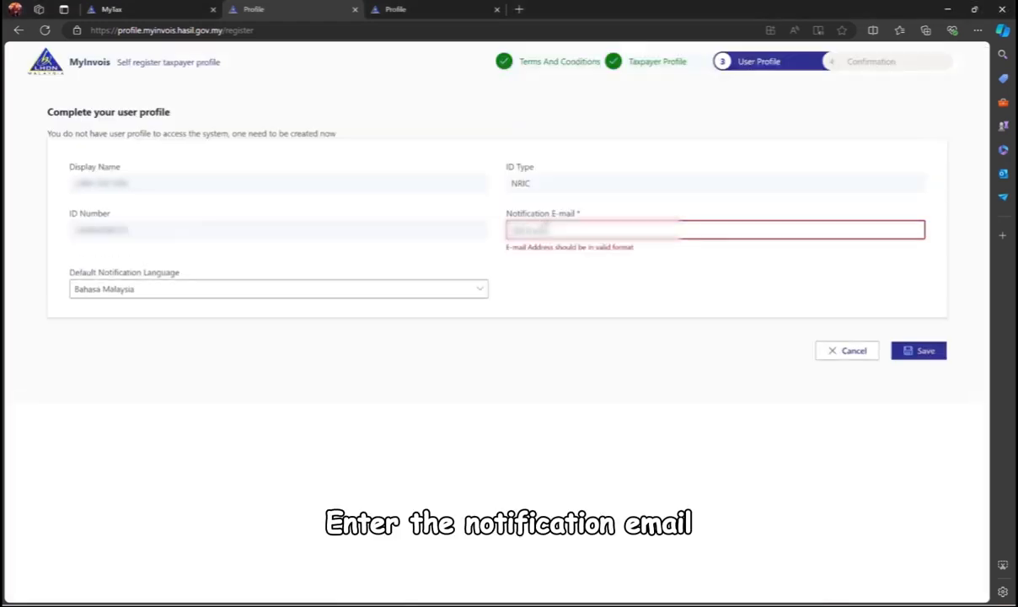
Step: Set the notification language to English, save the user profile and finish setup
click(279, 288)
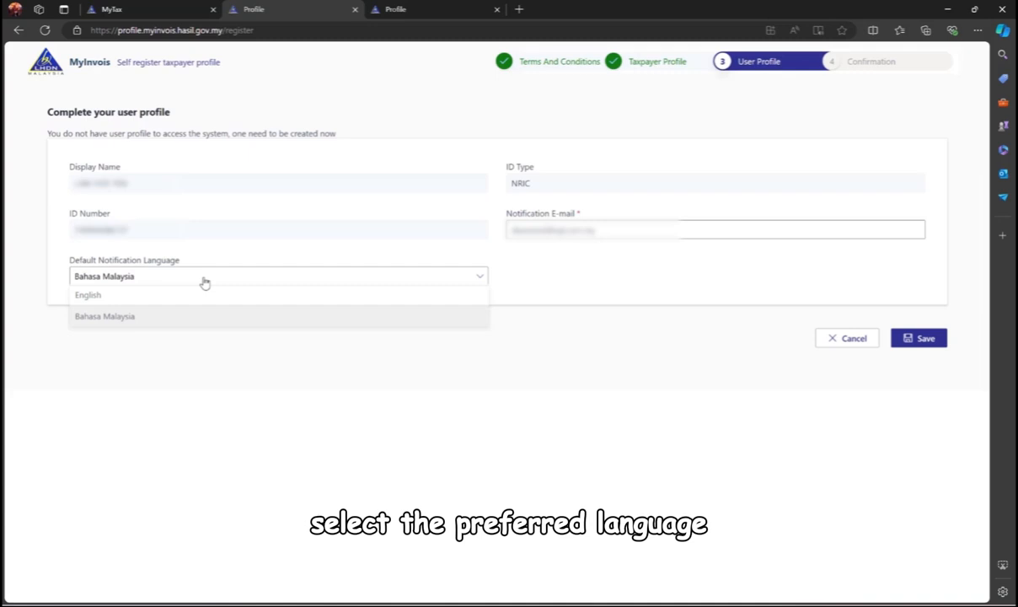
click(87, 295)
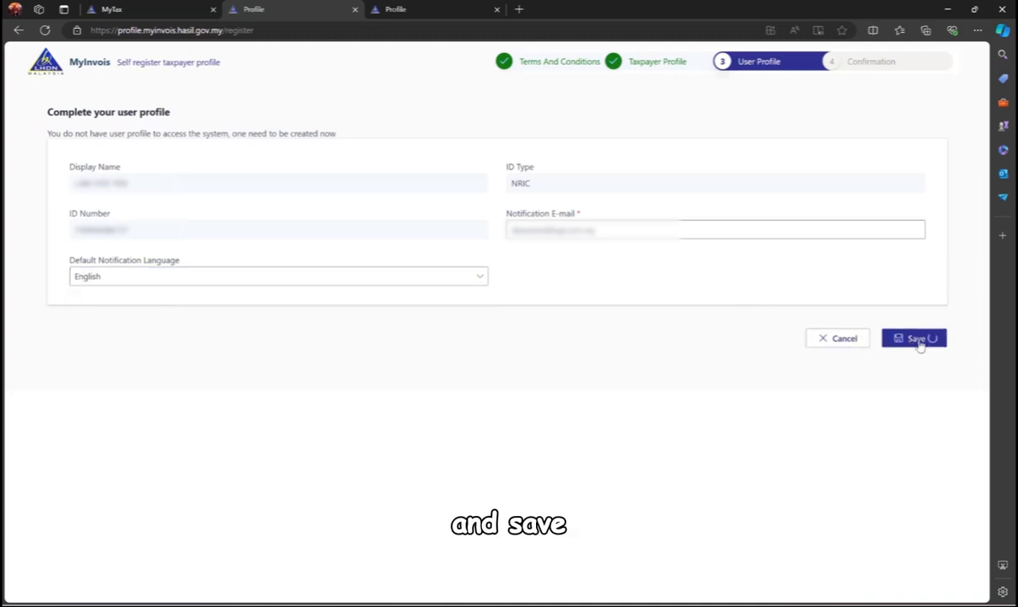
click(915, 338)
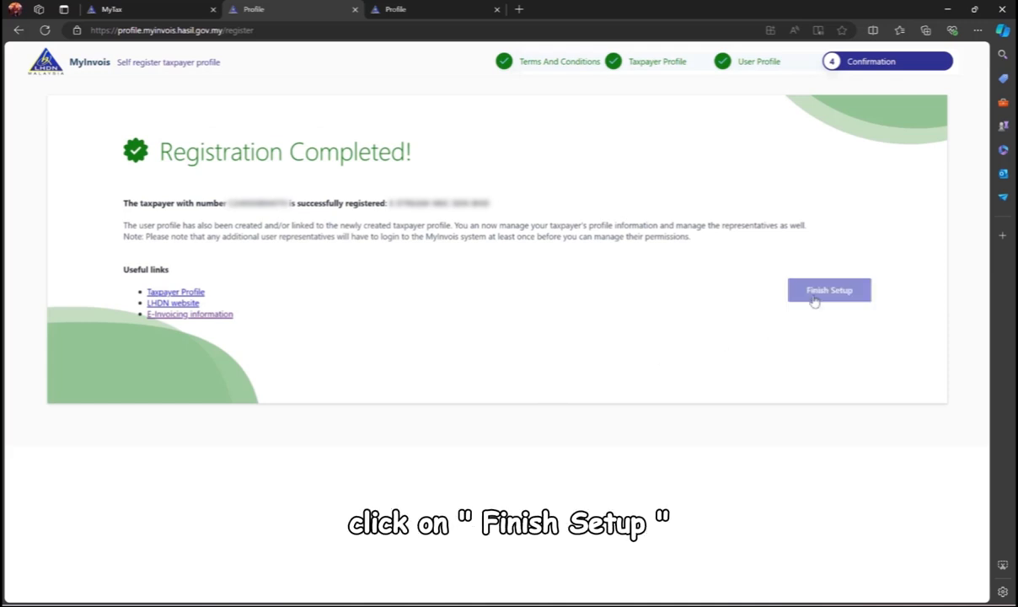
click(829, 290)
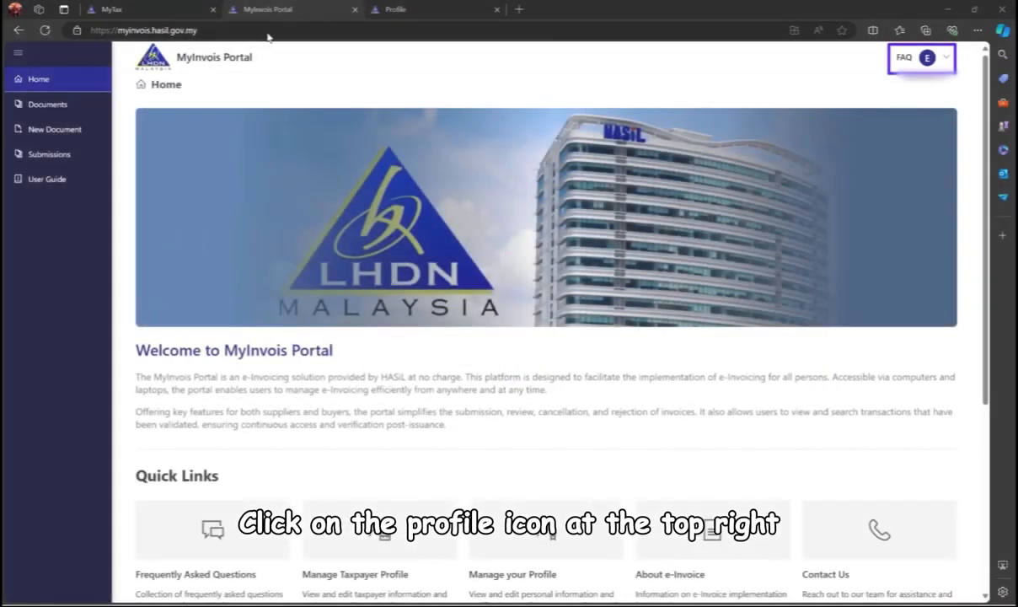
Step: View the taxpayer profile from the account menu and reach its Representatives section
click(927, 56)
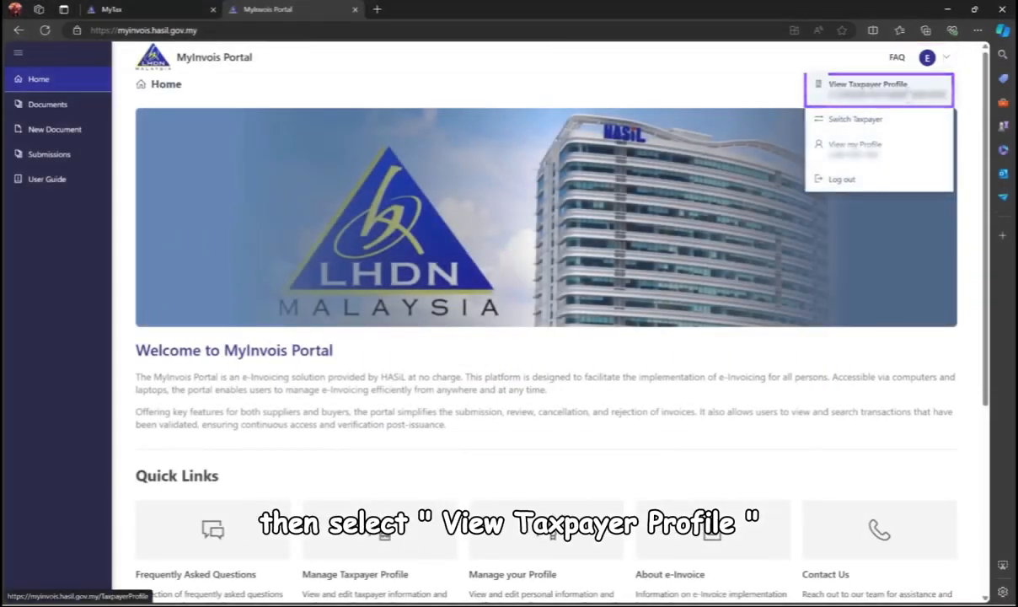
click(868, 83)
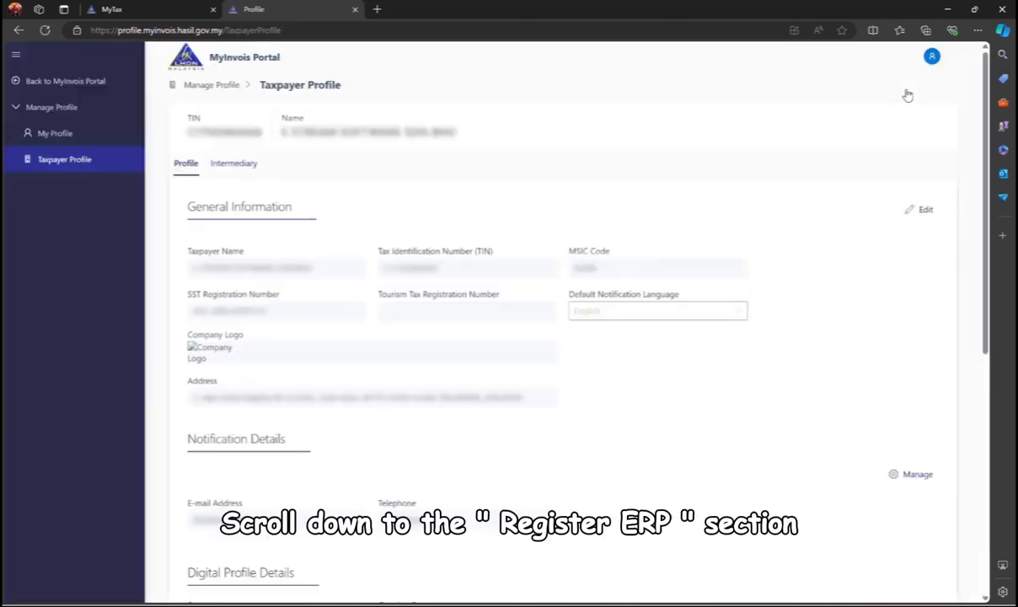
scroll(down, 3)
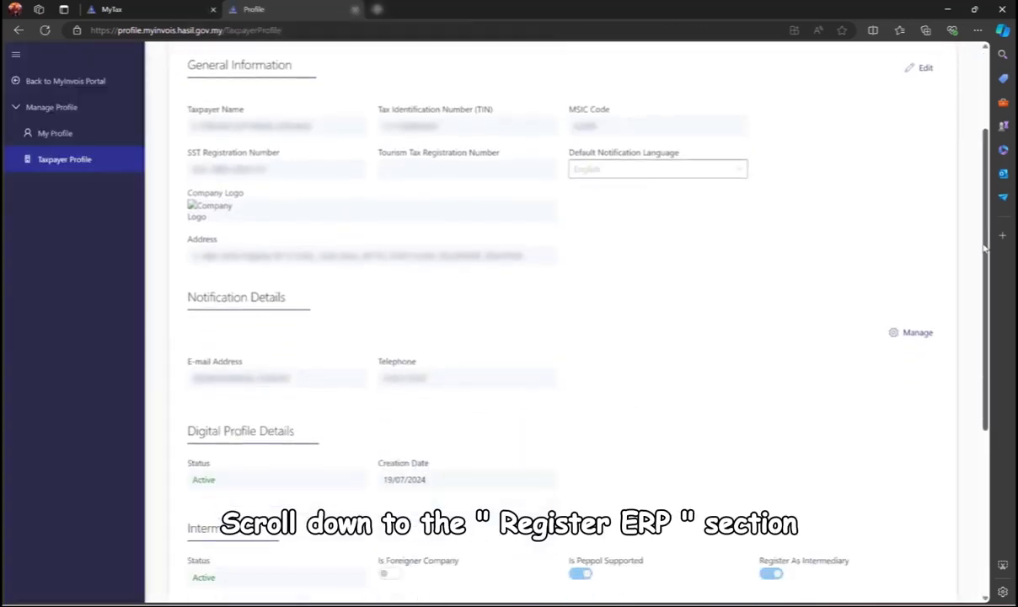
scroll(down, 3)
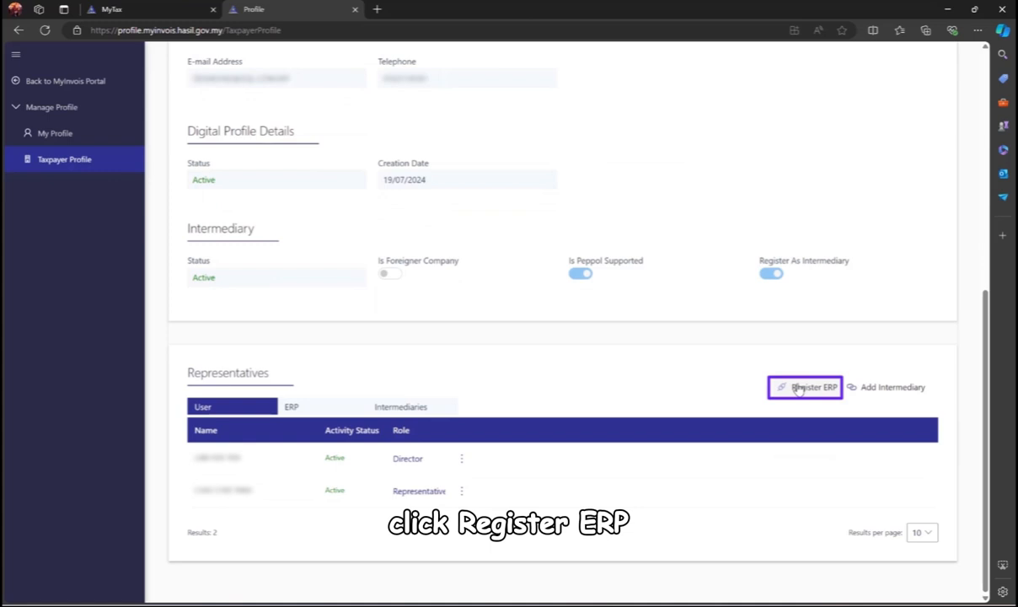
Step: Register a named primary ERP system with a 3-year client secret expiration
click(809, 386)
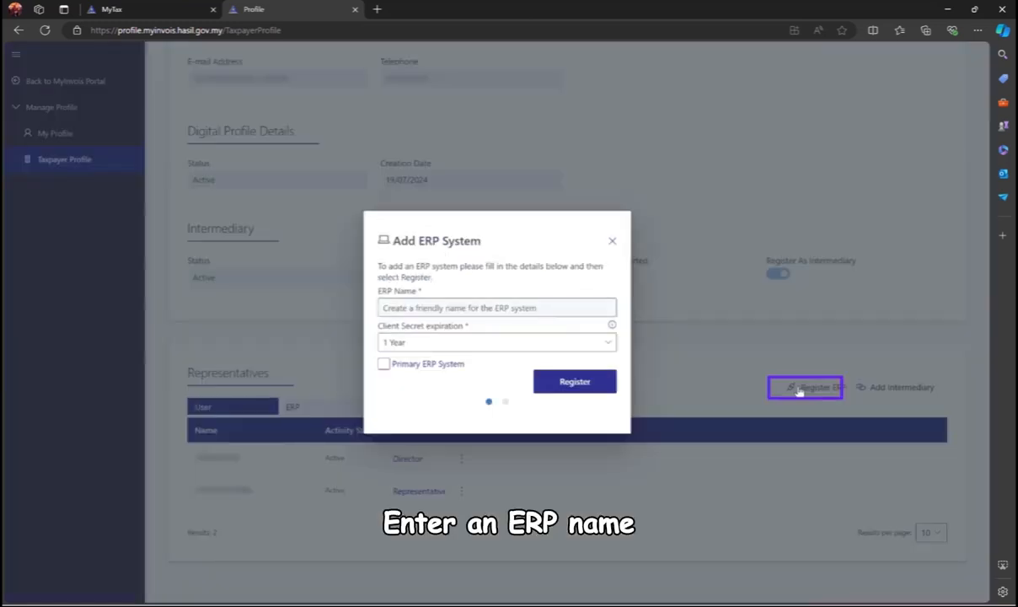
click(497, 307)
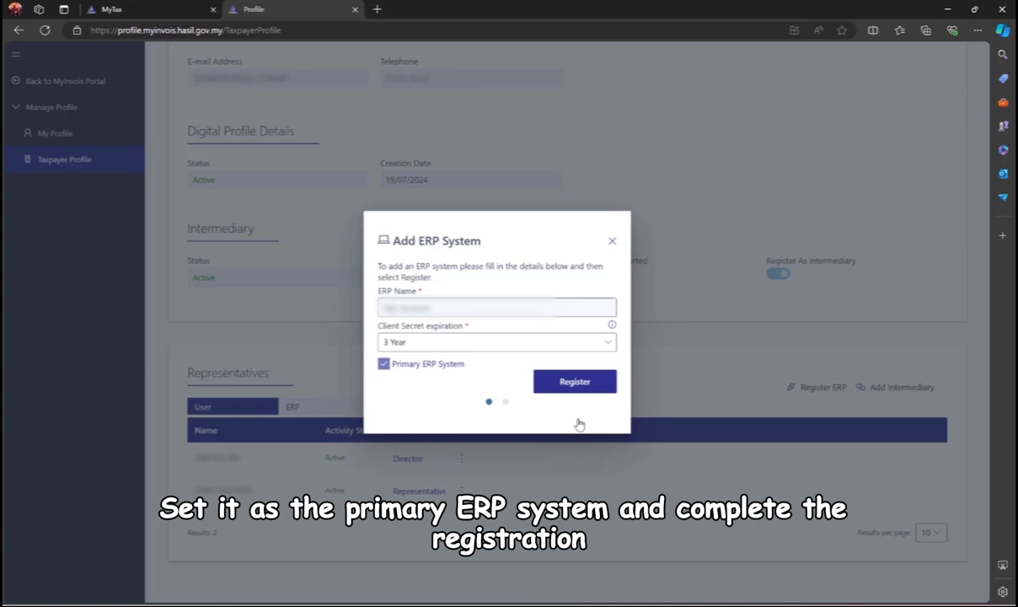
click(575, 381)
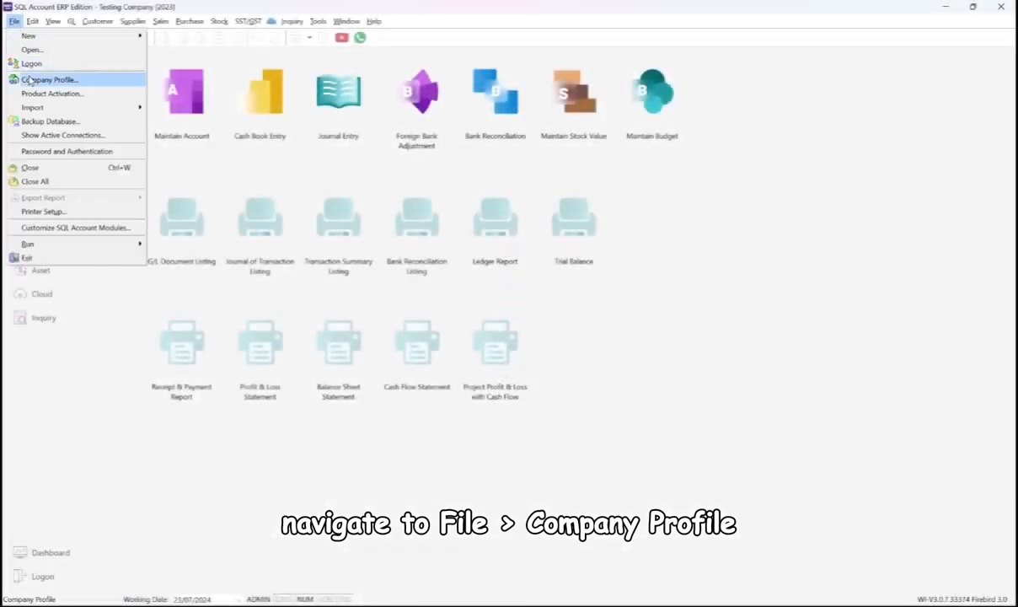
Step: Paste the portal's Client ID and both client secrets into Company Profile's MyInvois settings
click(50, 79)
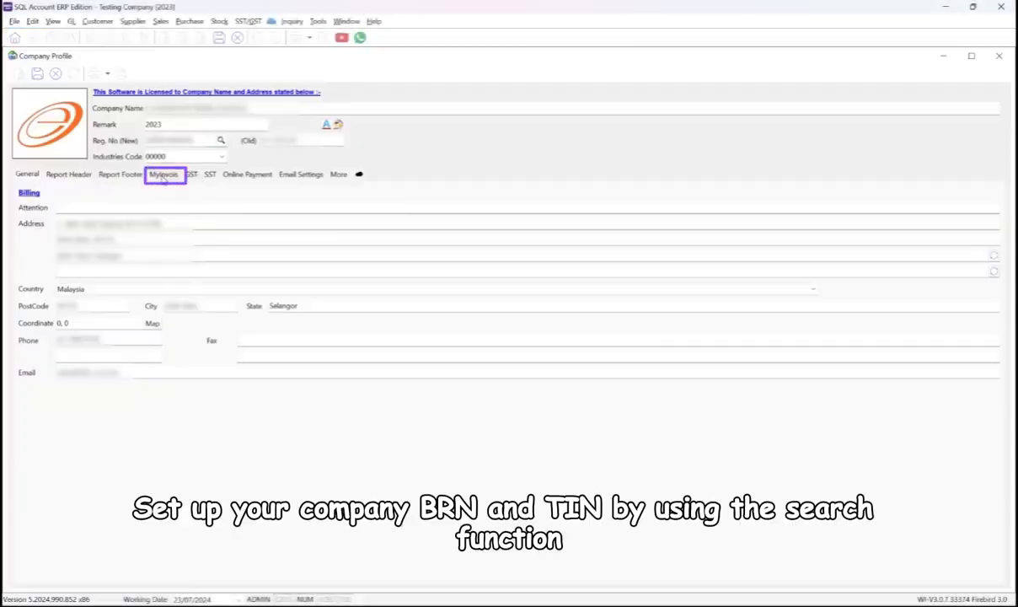
click(222, 140)
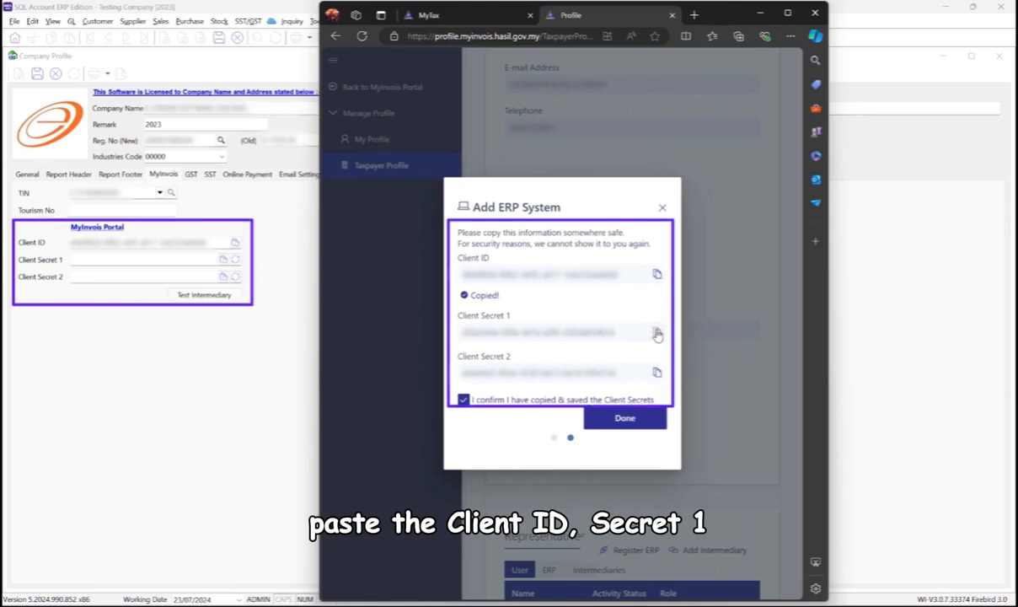
click(656, 324)
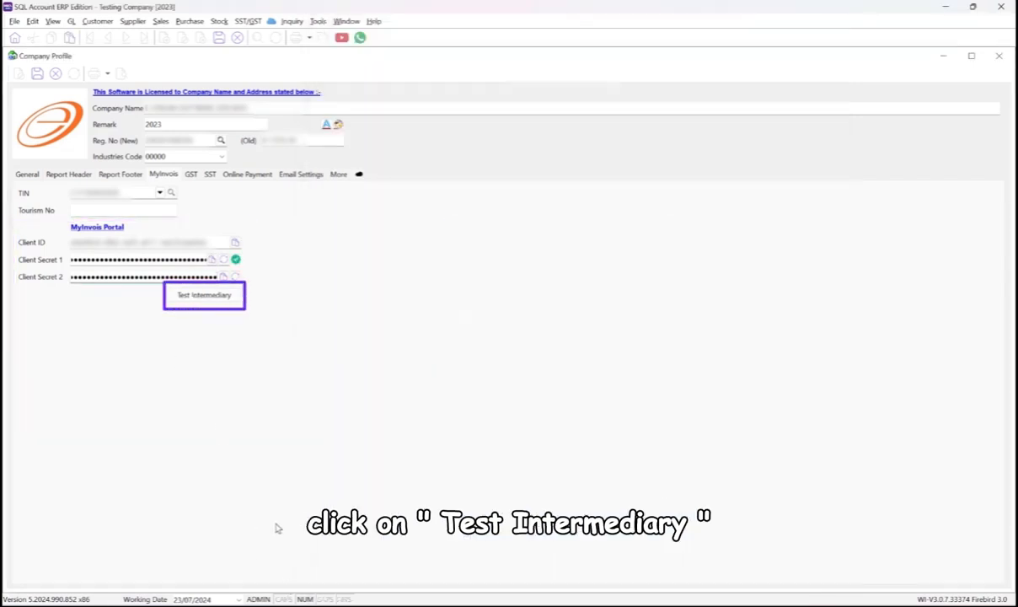
Step: Run Test Intermediary and confirm the green tick for the MyInvois credentials
click(204, 295)
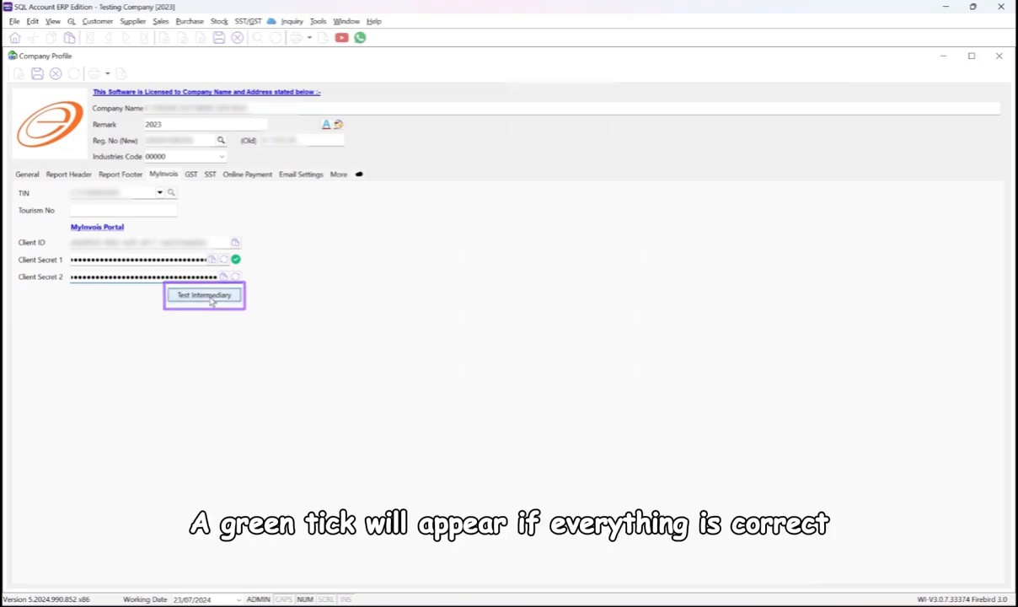
click(204, 295)
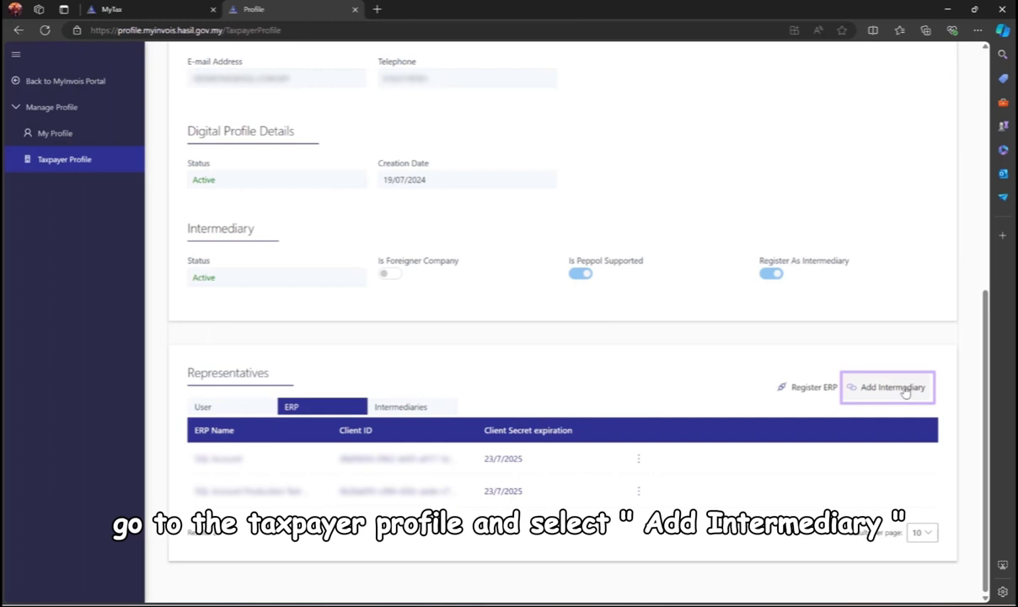
click(886, 387)
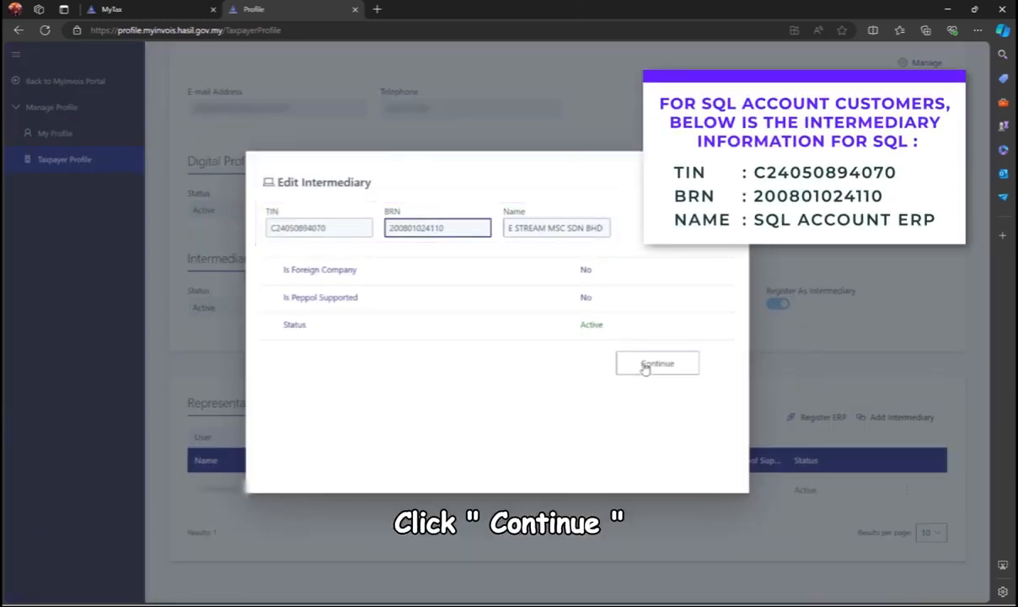
click(658, 364)
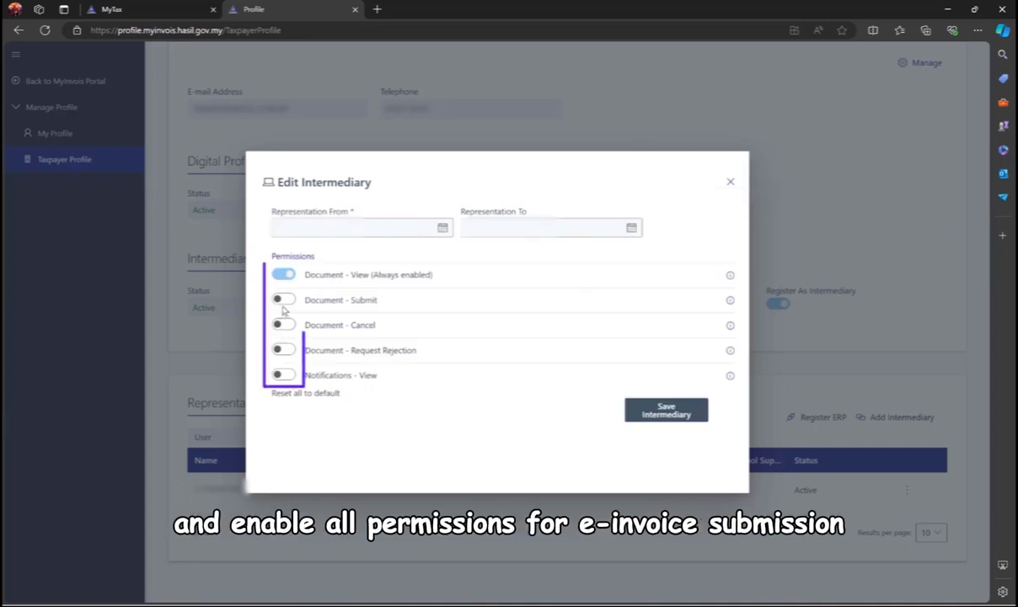
click(284, 299)
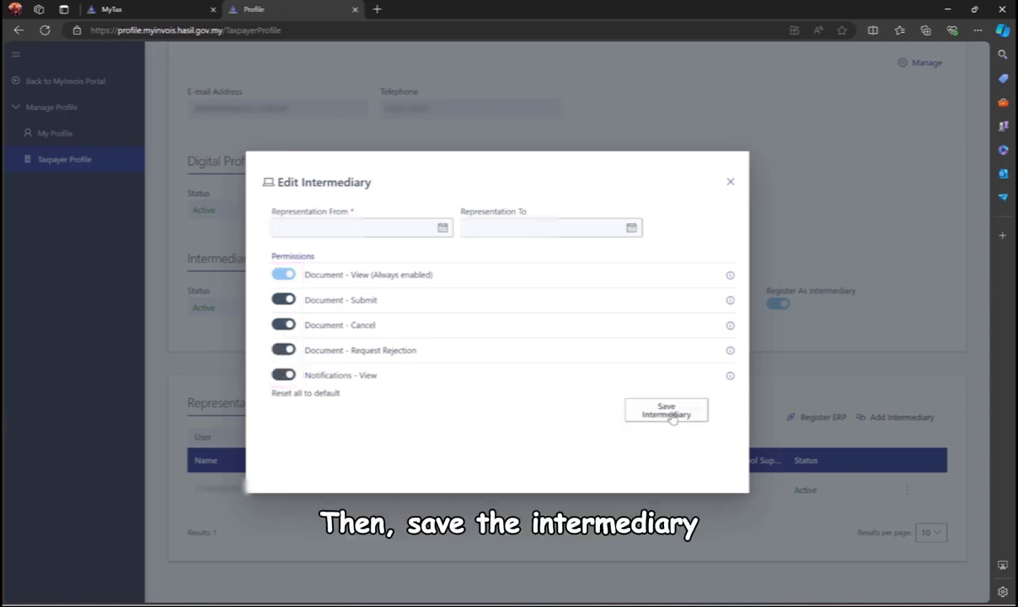
click(666, 410)
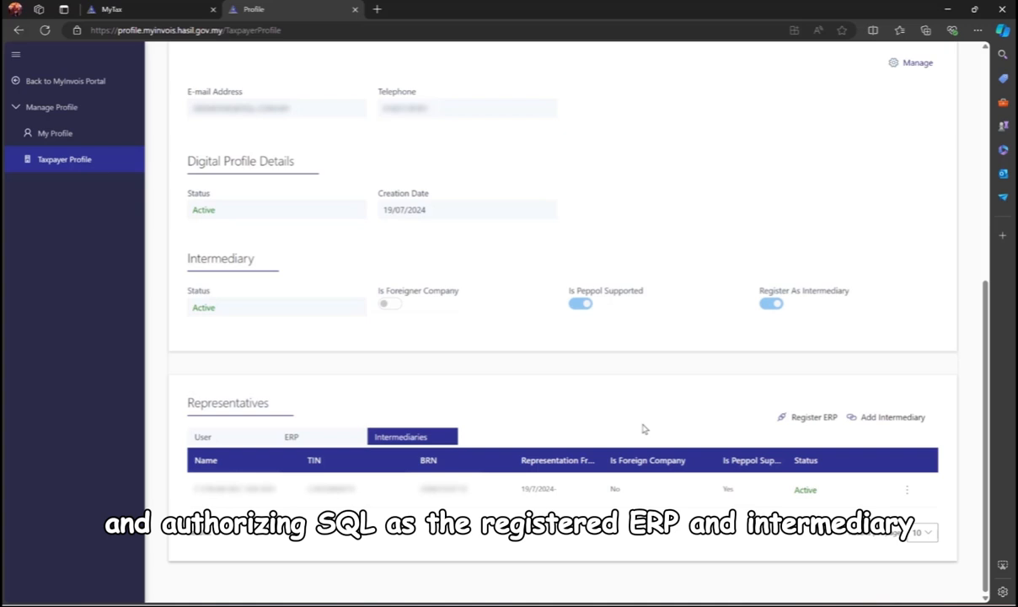
mouse_move(644, 428)
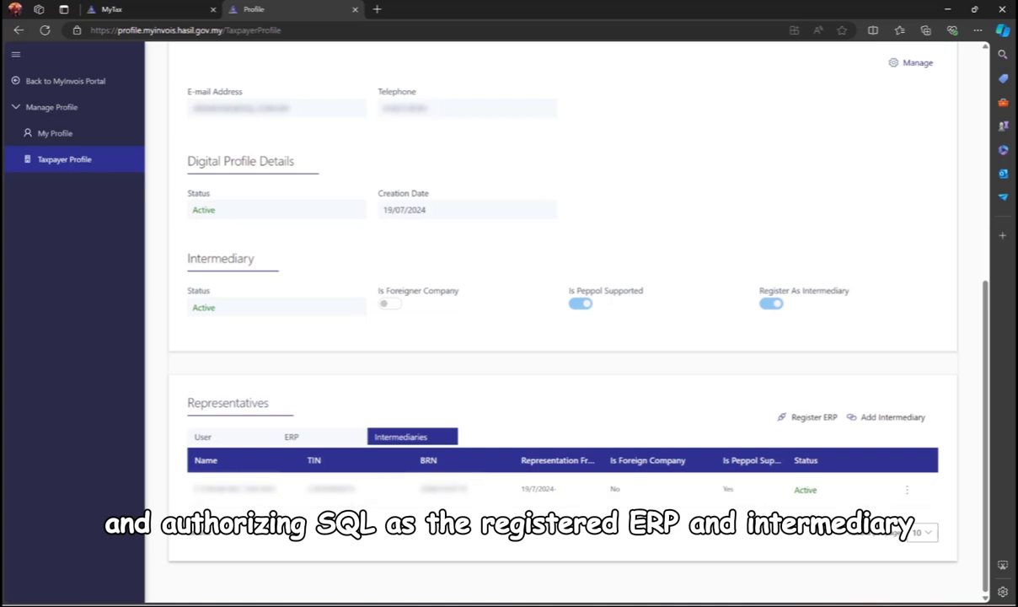